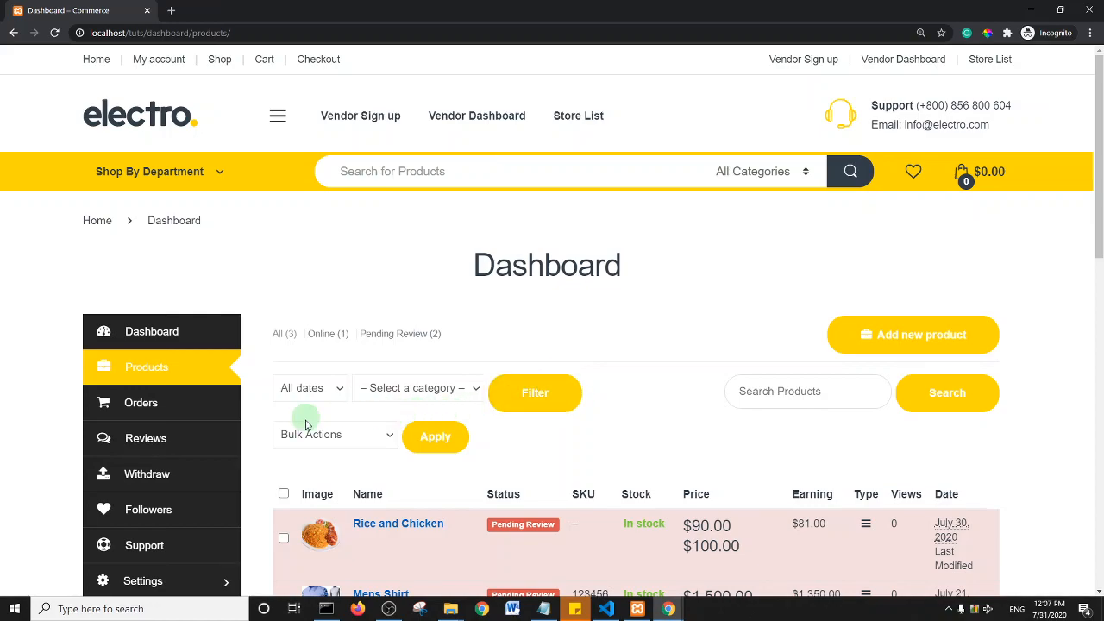
- Edit the Rice and Chicken product and scroll to its Linked Products section
{"action": "scroll", "scroll_direction": "down", "scroll_amount": 3}
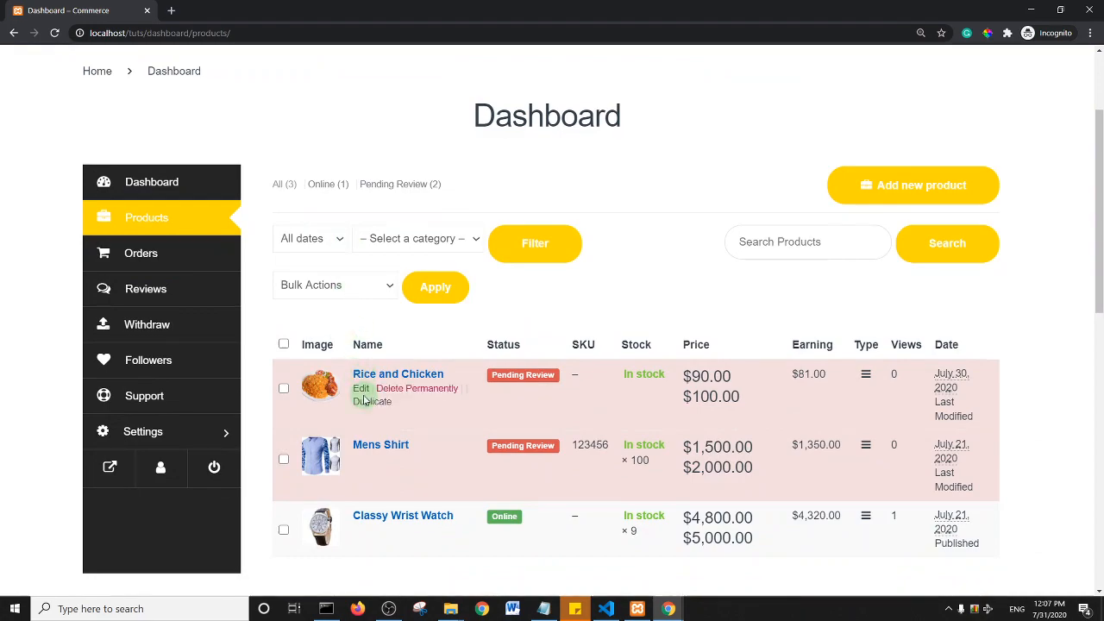
{"action": "left_click", "coordinate": [360, 388]}
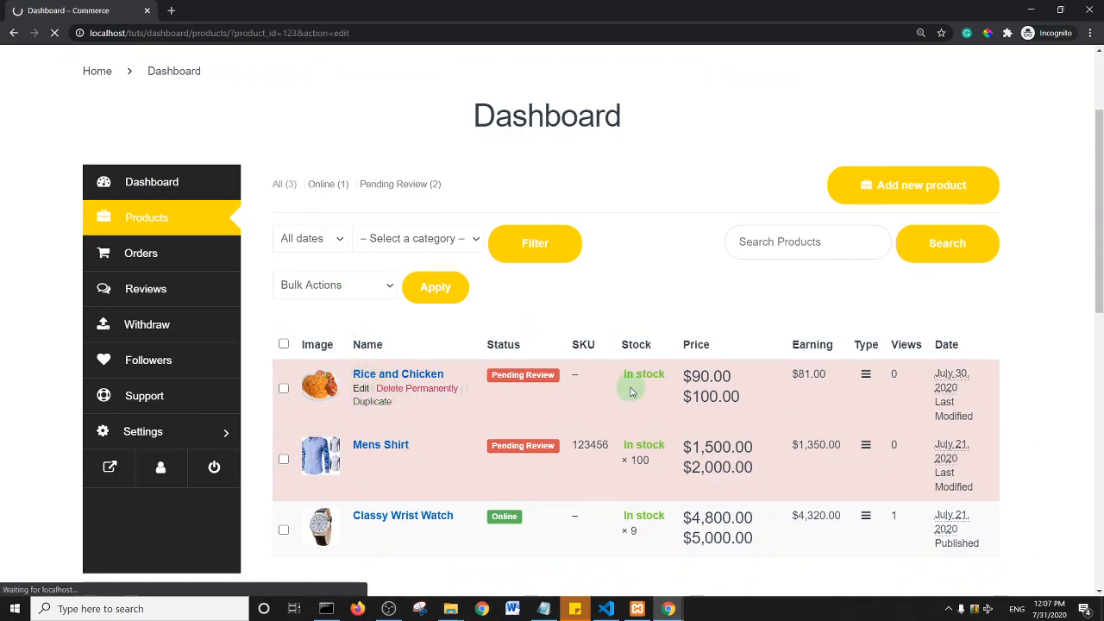
{"action": "left_click", "coordinate": [360, 388]}
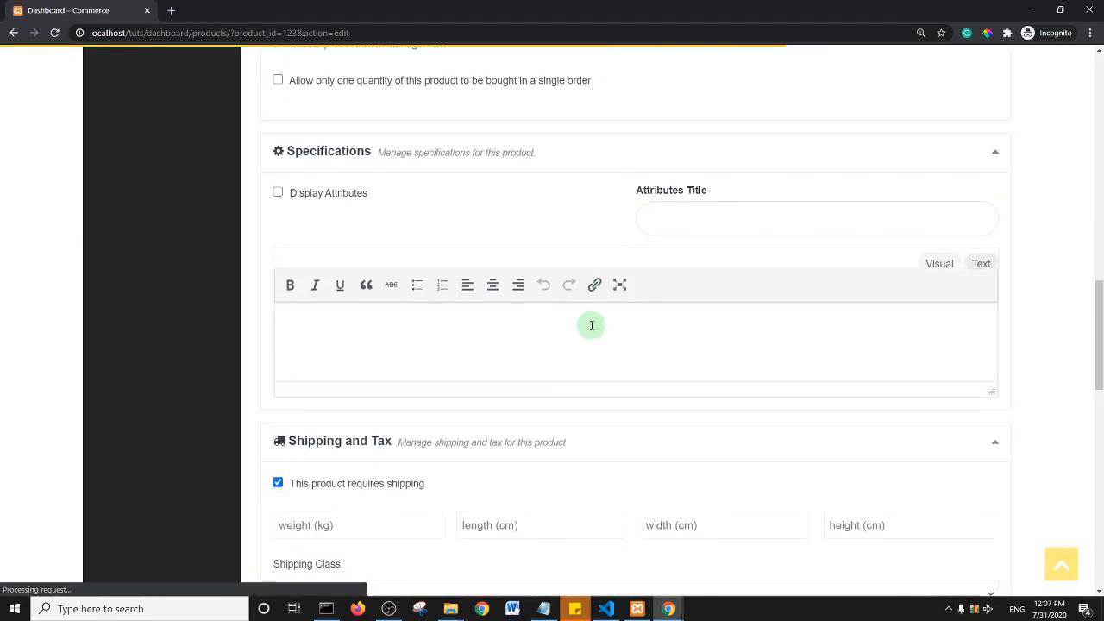
{"action": "scroll", "scroll_direction": "down", "scroll_amount": 3}
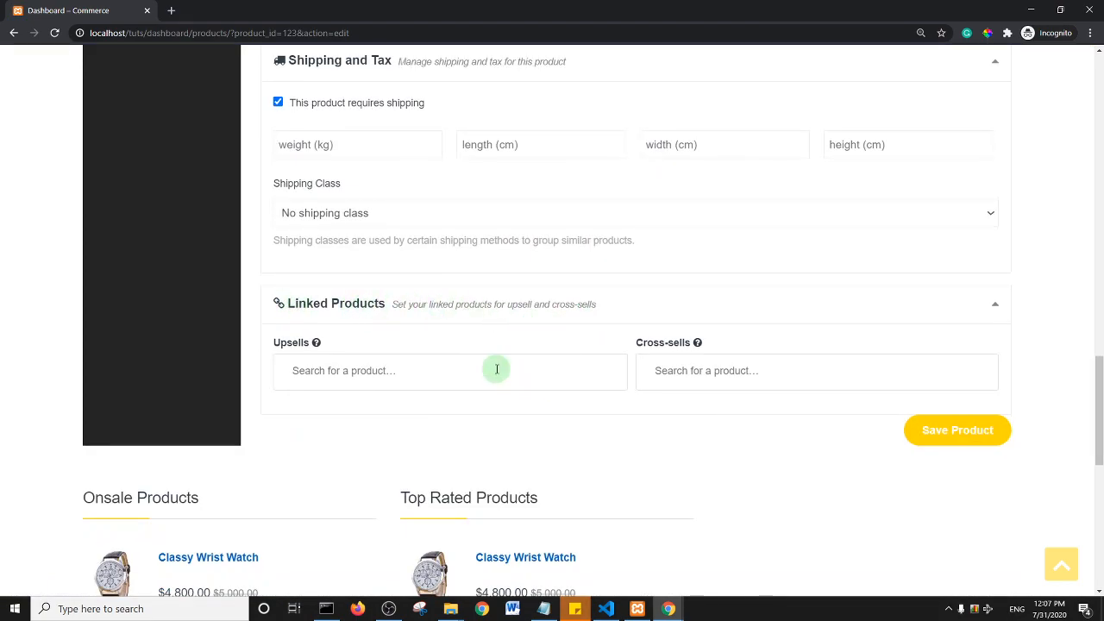
{"action": "mouse_move", "coordinate": [582, 366]}
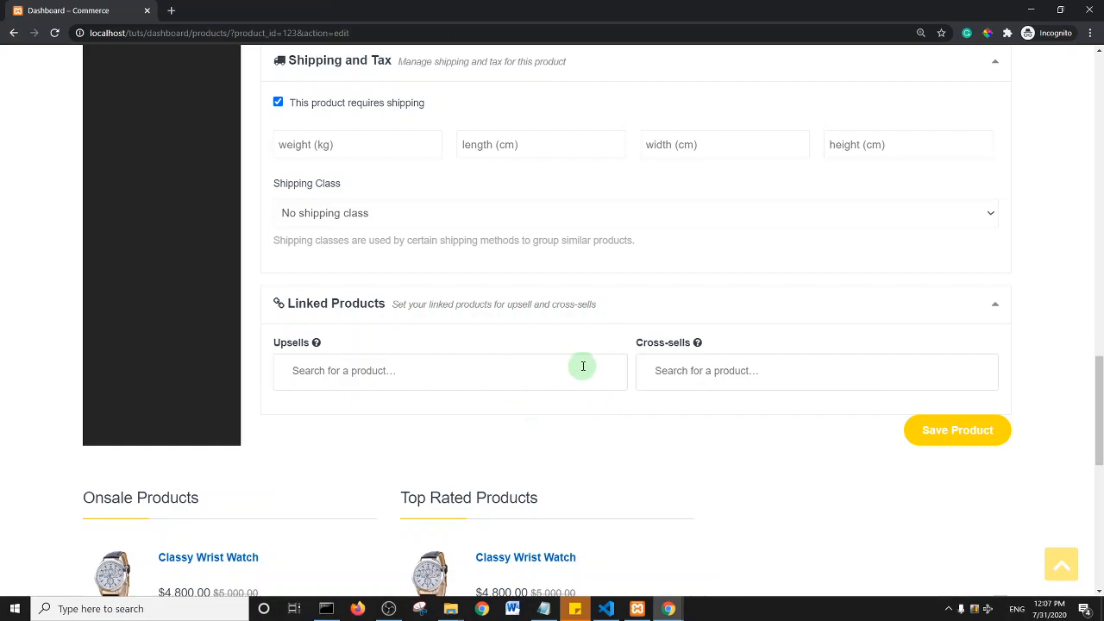
{"action": "mouse_move", "coordinate": [623, 376]}
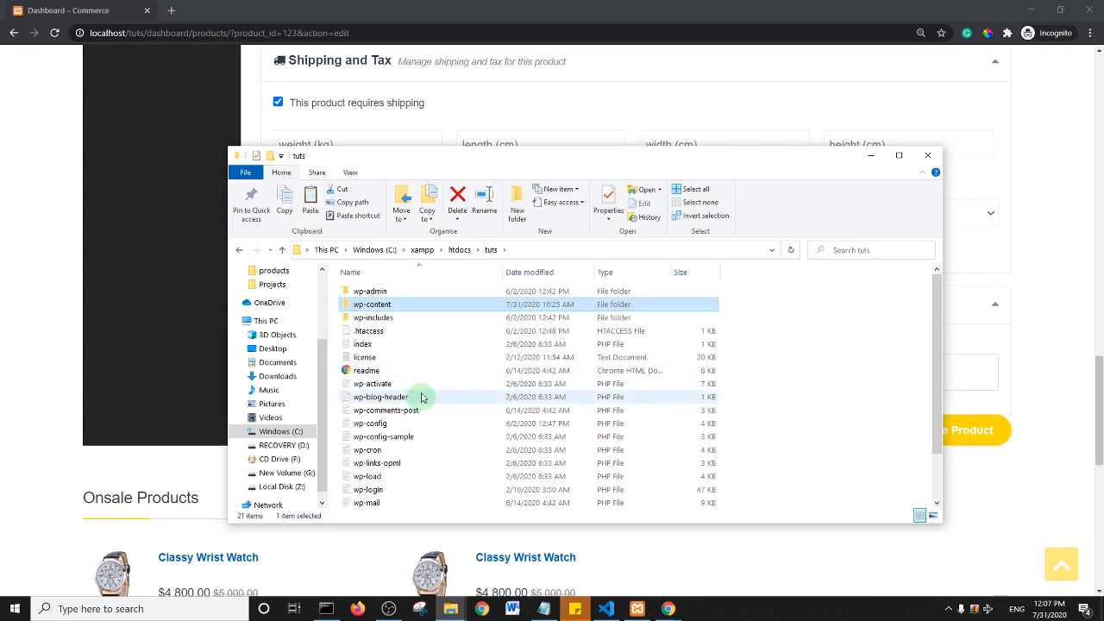
{"action": "mouse_move", "coordinate": [417, 317]}
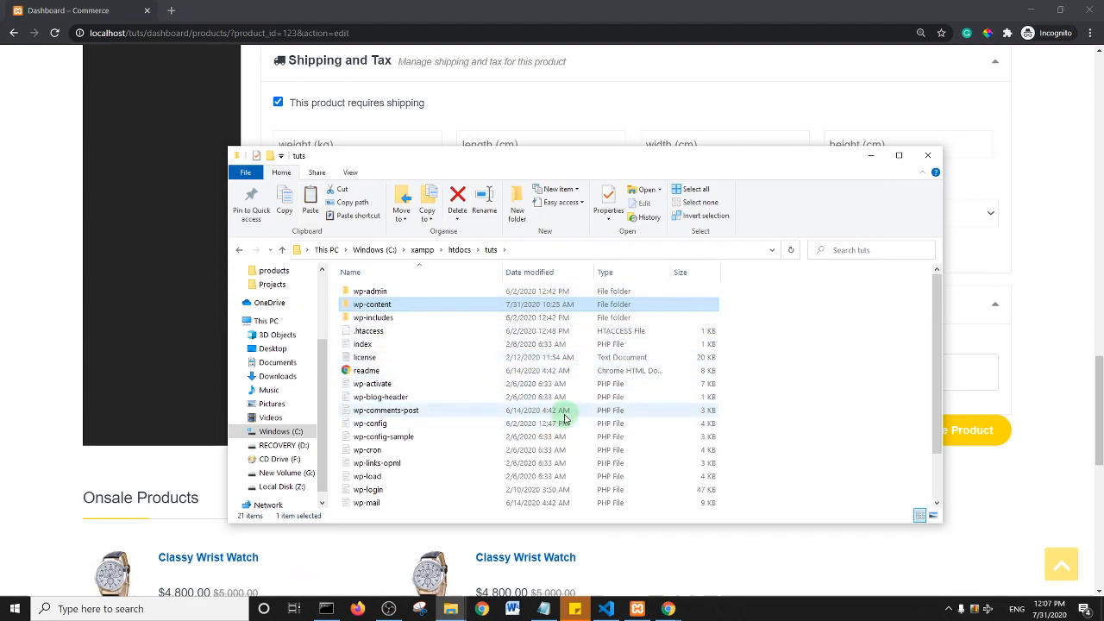
{"action": "mouse_move", "coordinate": [380, 284]}
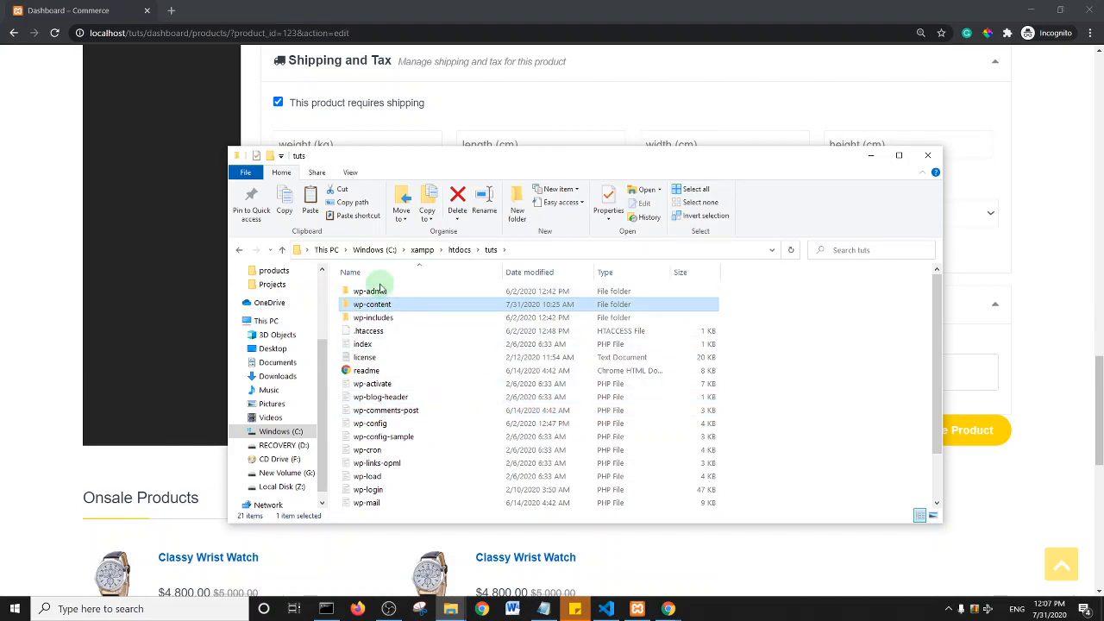
- Browse into the Dokan Pro plugin's templates/products folder under wp-content/plugins
{"action": "double_click", "coordinate": [373, 304]}
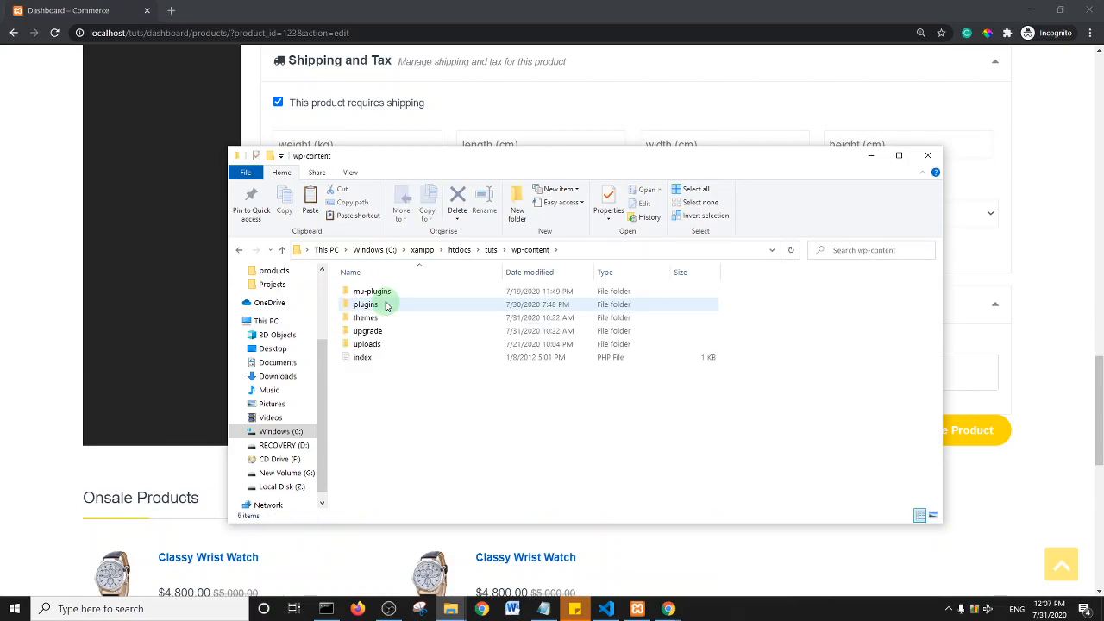
{"action": "double_click", "coordinate": [363, 304]}
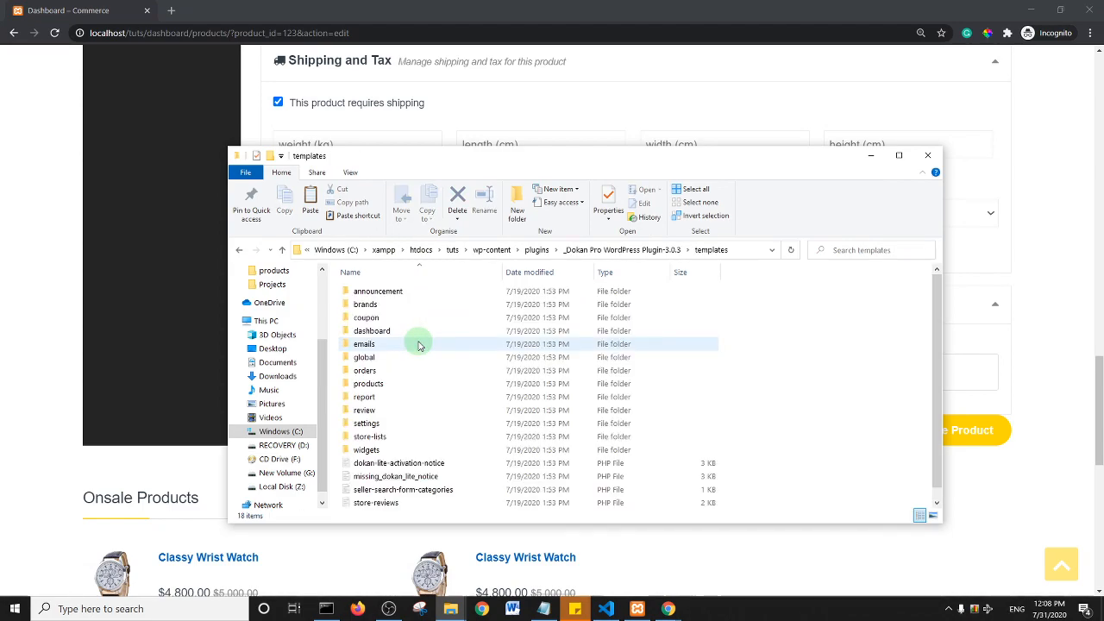
{"action": "left_click", "coordinate": [368, 383]}
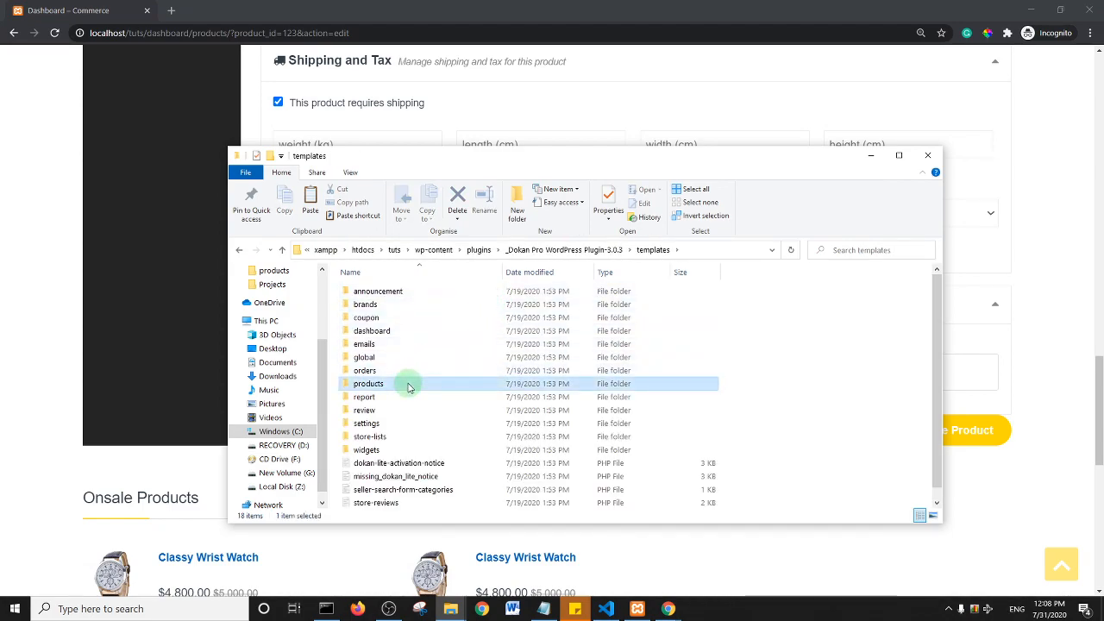
{"action": "double_click", "coordinate": [368, 384]}
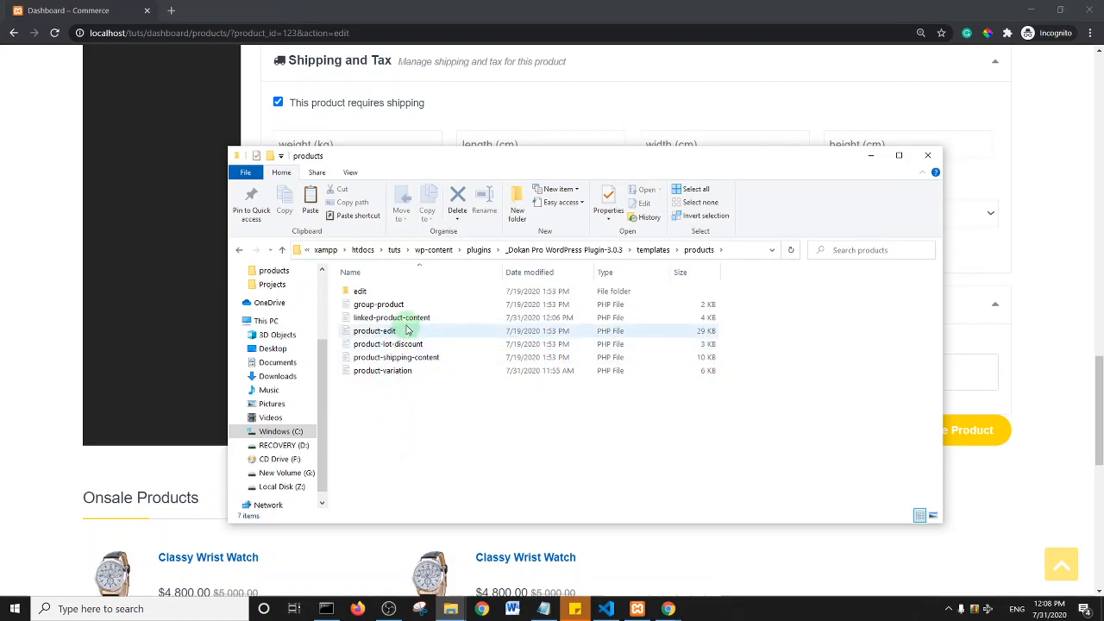
- Select linked-product-content.php and bring up its context menu actions
{"action": "left_click", "coordinate": [392, 317]}
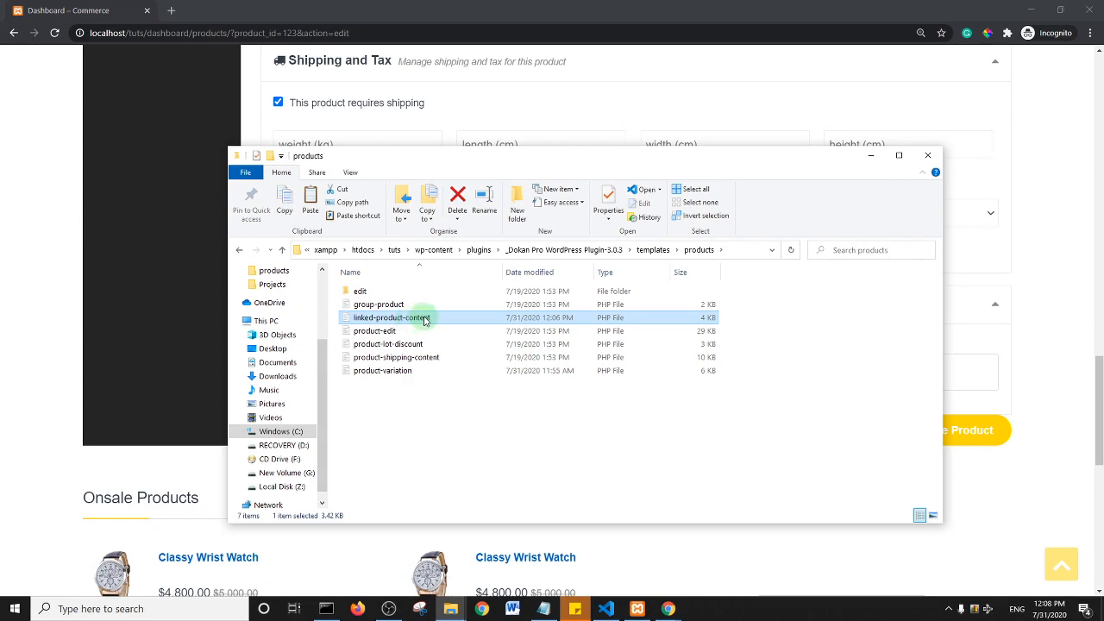
{"action": "right_click", "coordinate": [423, 317]}
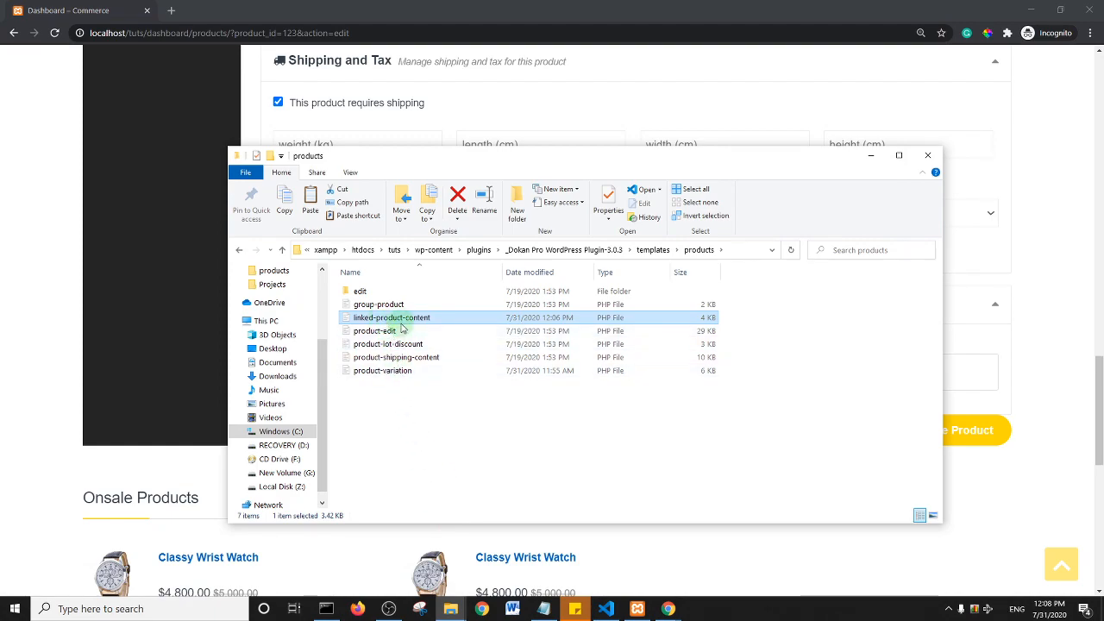
{"action": "mouse_move", "coordinate": [422, 321]}
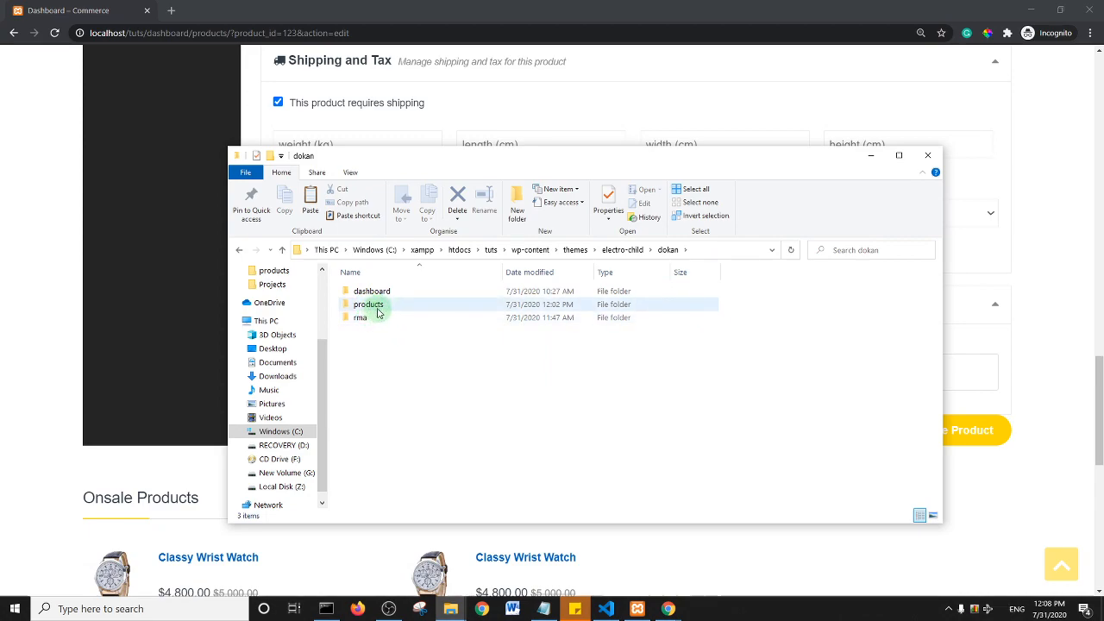
{"action": "mouse_move", "coordinate": [373, 304]}
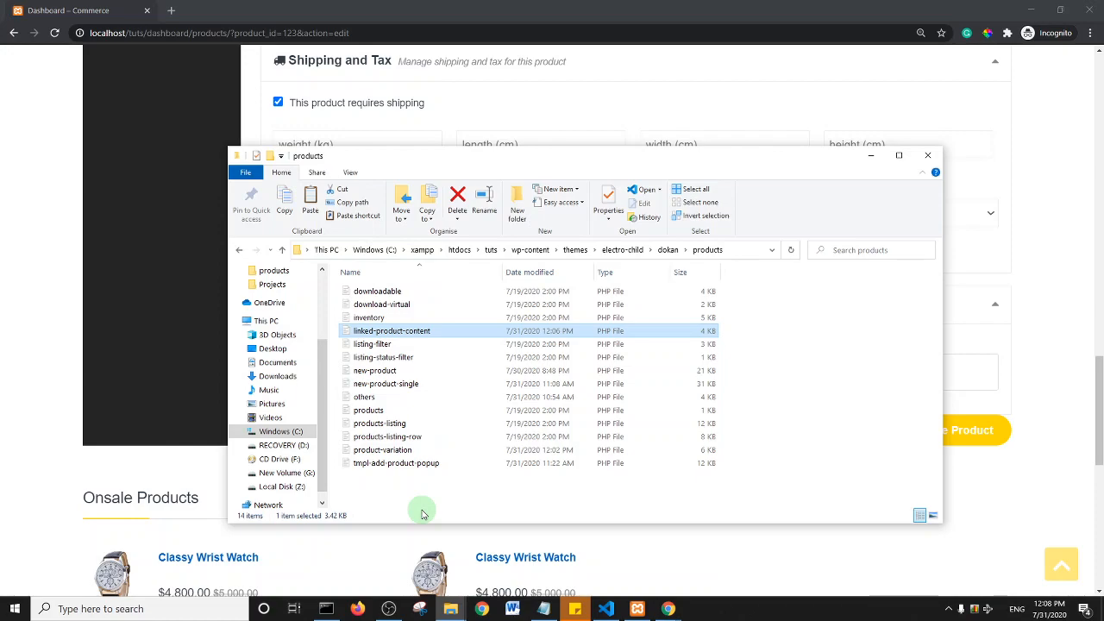
- Open the electro-child theme's dokan/products linked-product-content.php in Visual Studio Code
{"action": "double_click", "coordinate": [393, 331]}
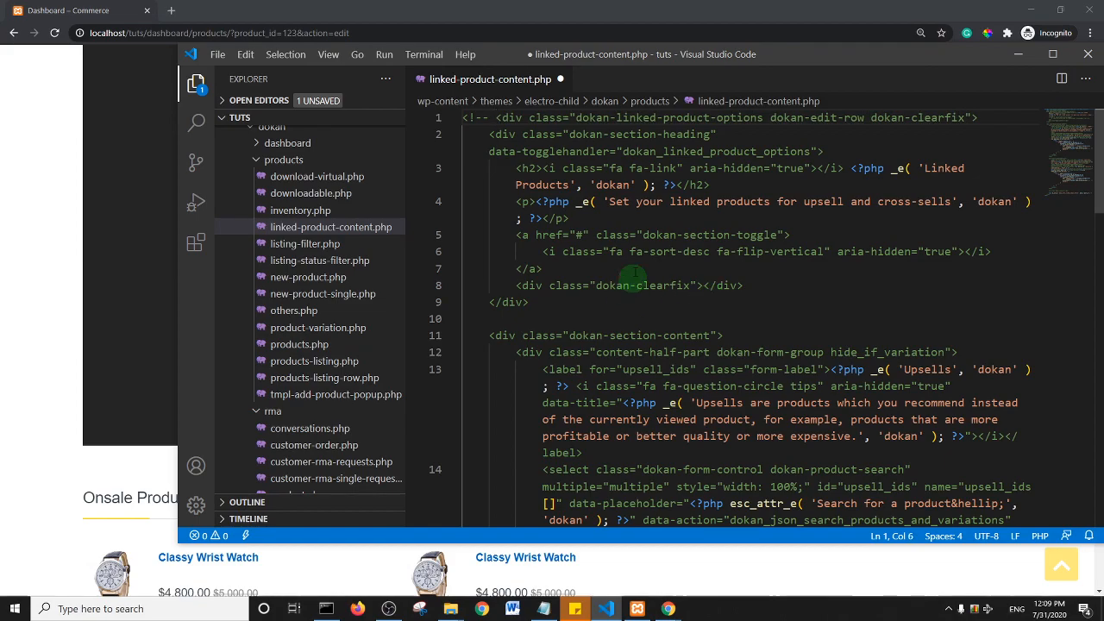
{"action": "mouse_move", "coordinate": [468, 171]}
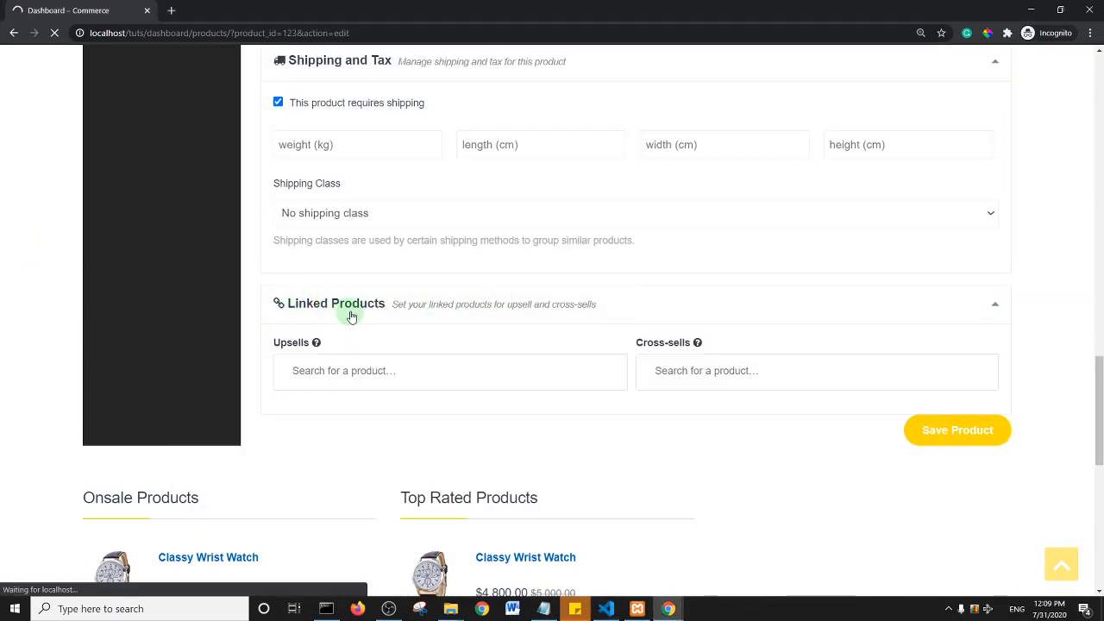
- Scroll the reloaded edit page to confirm Save Product follows Shipping and Tax directly
{"action": "scroll", "scroll_direction": "down", "scroll_amount": 3}
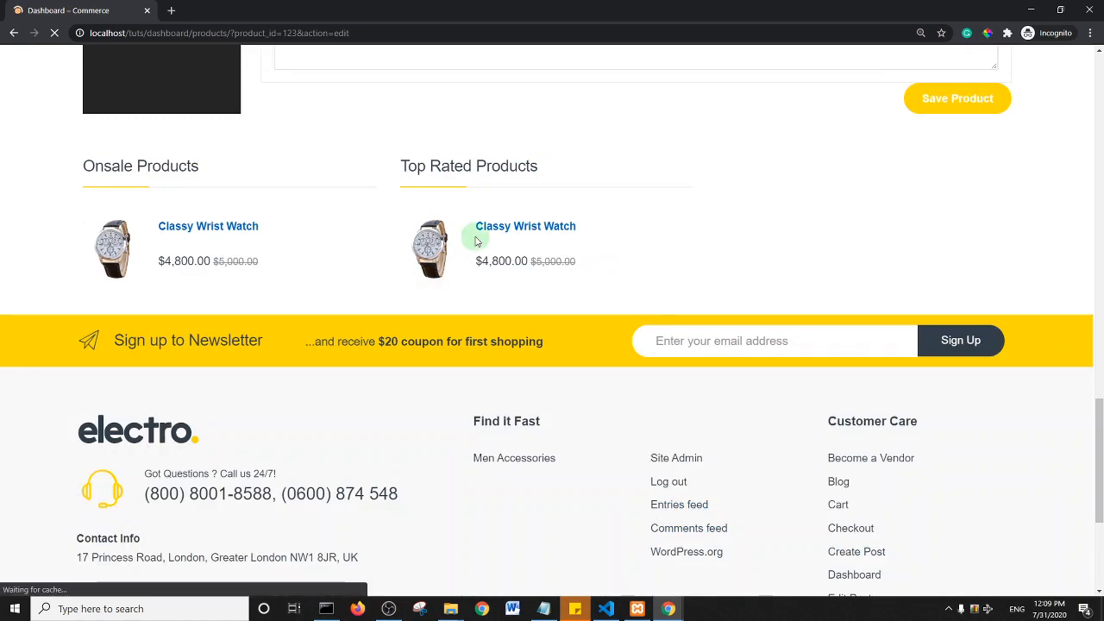
{"action": "scroll", "scroll_direction": "up", "scroll_amount": 3}
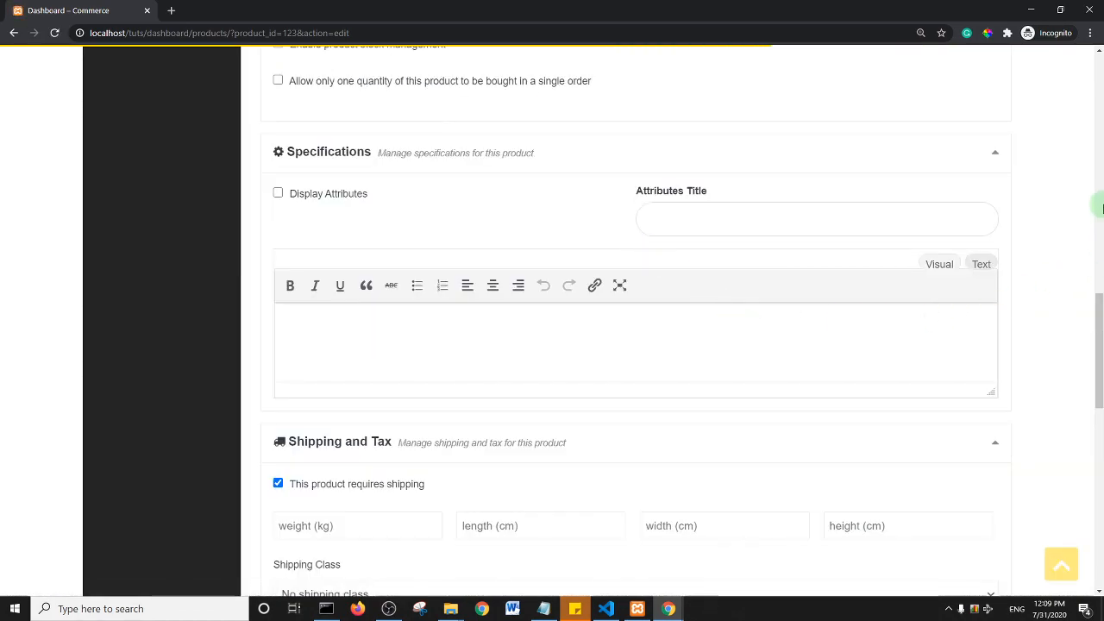
{"action": "scroll", "scroll_direction": "down", "scroll_amount": 3}
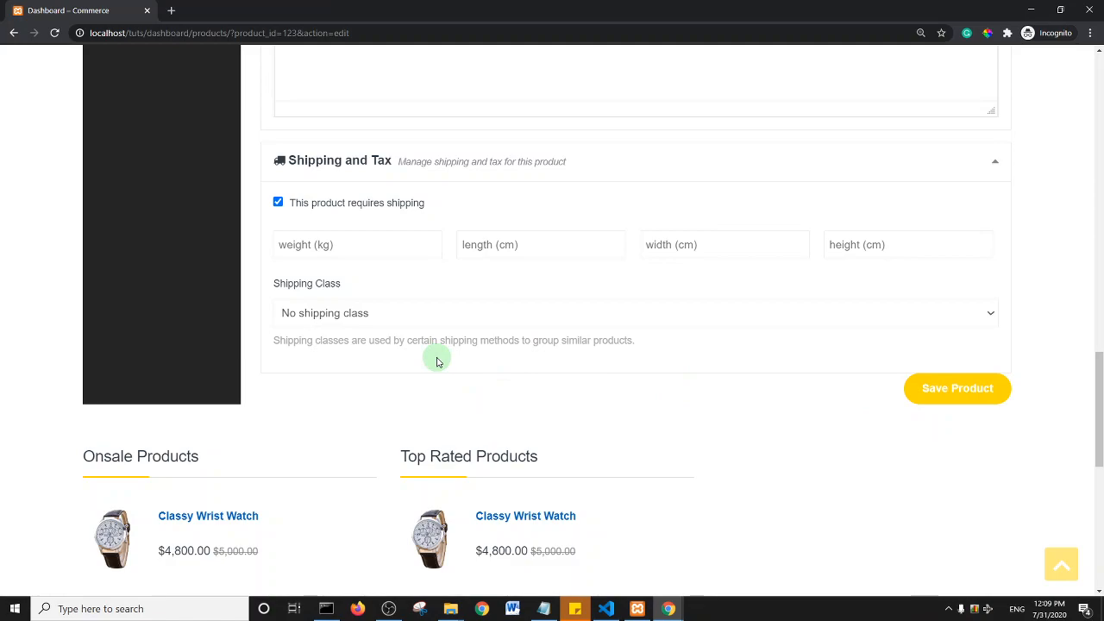
{"action": "mouse_move", "coordinate": [409, 326]}
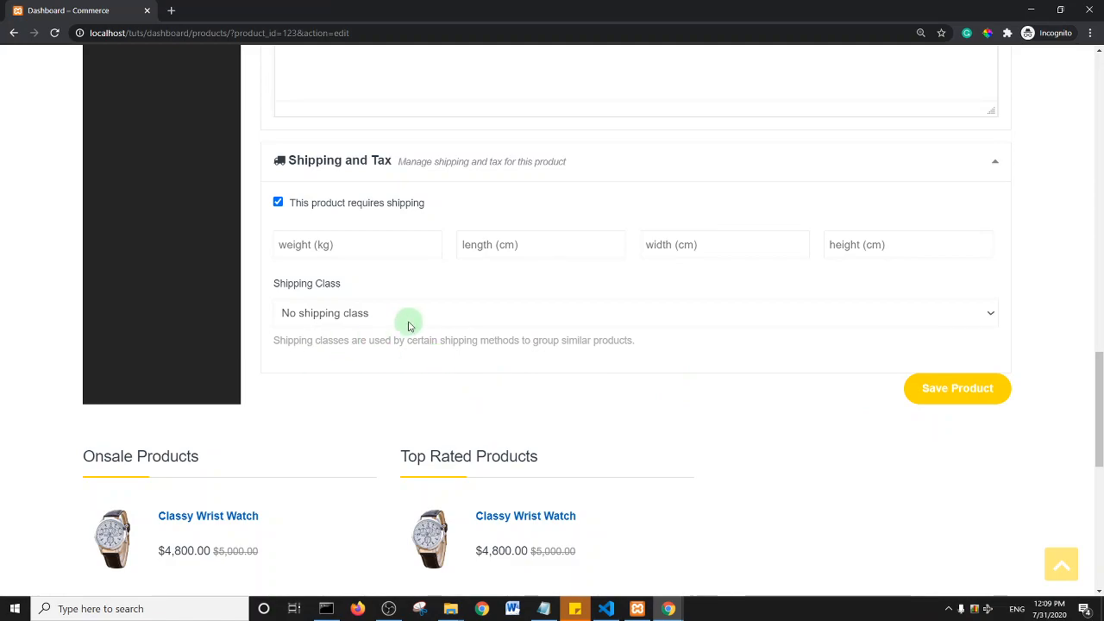